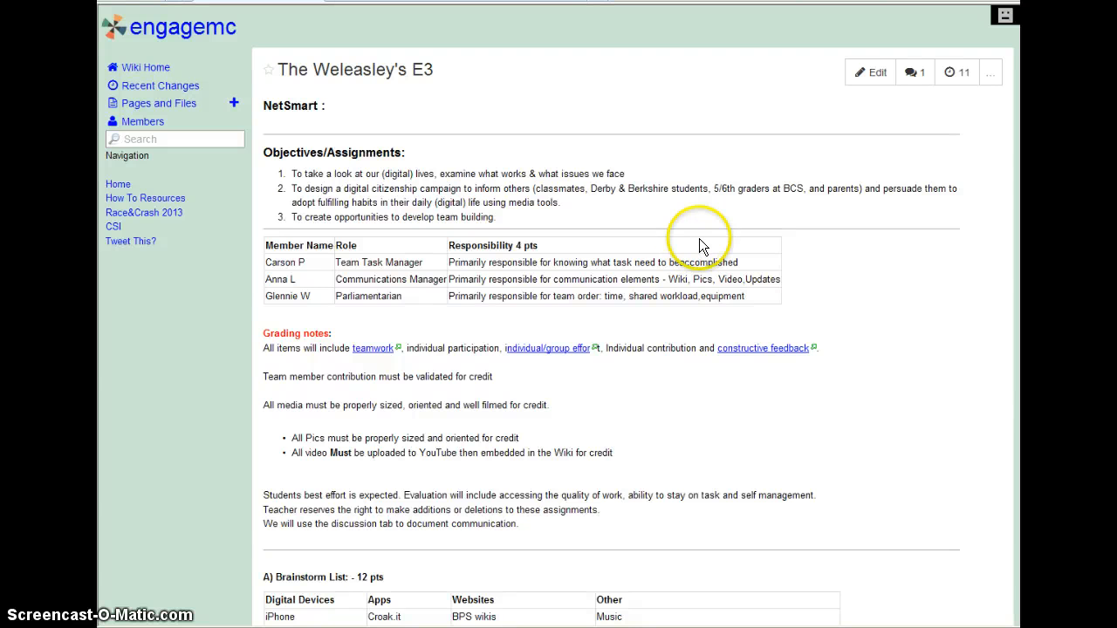
Scroll down the E3 page past the objectives to the member roles table and grading notes
scroll("down", 3)
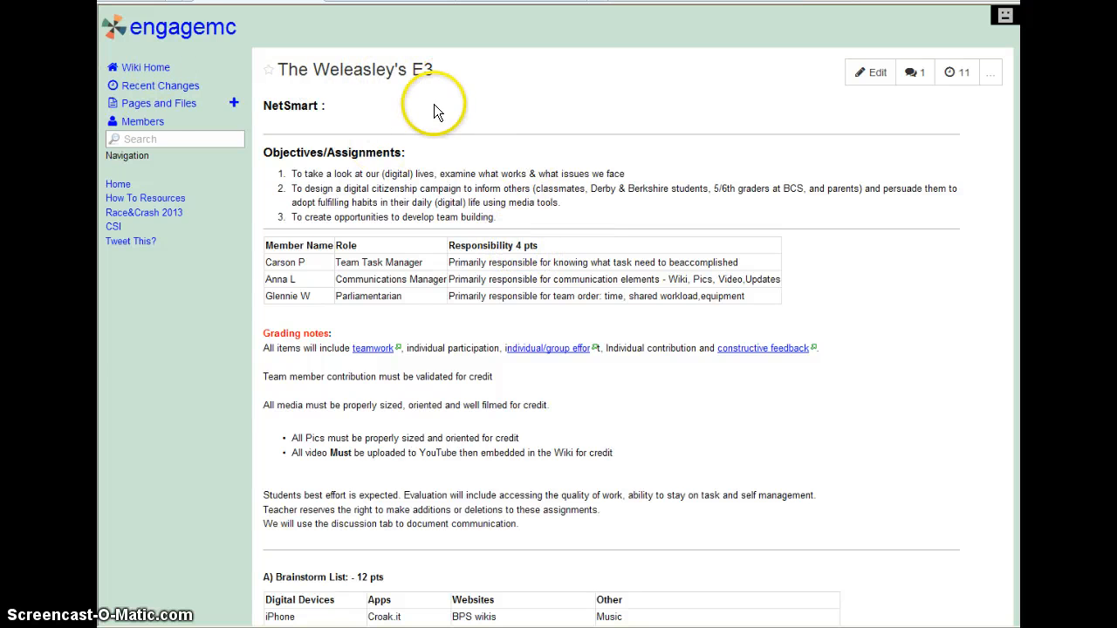
scroll("down", 3)
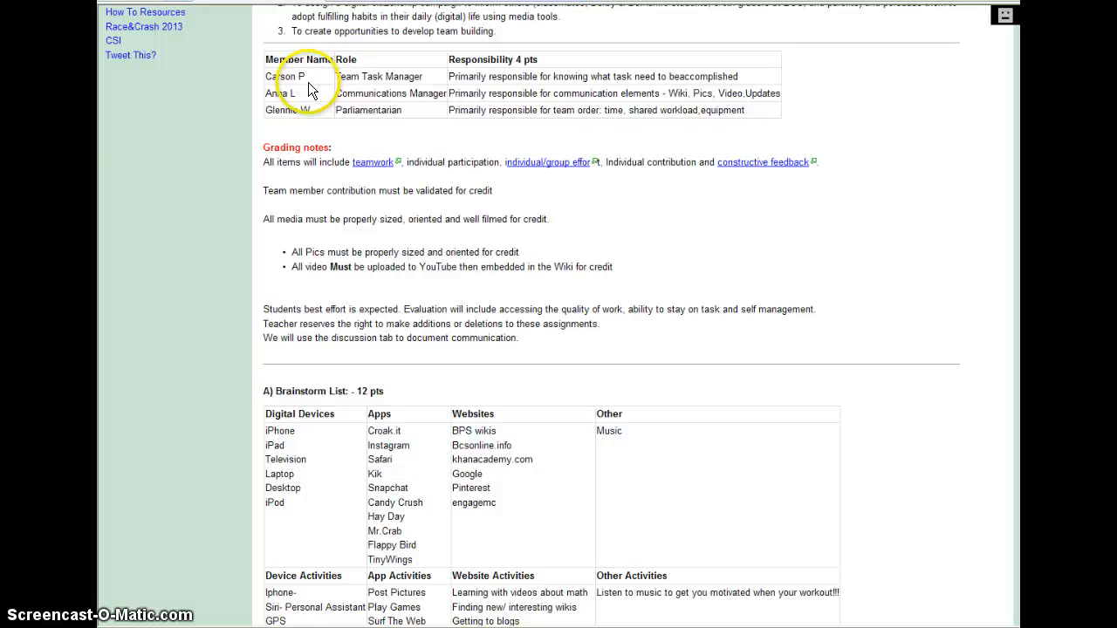
double_click(368, 109)
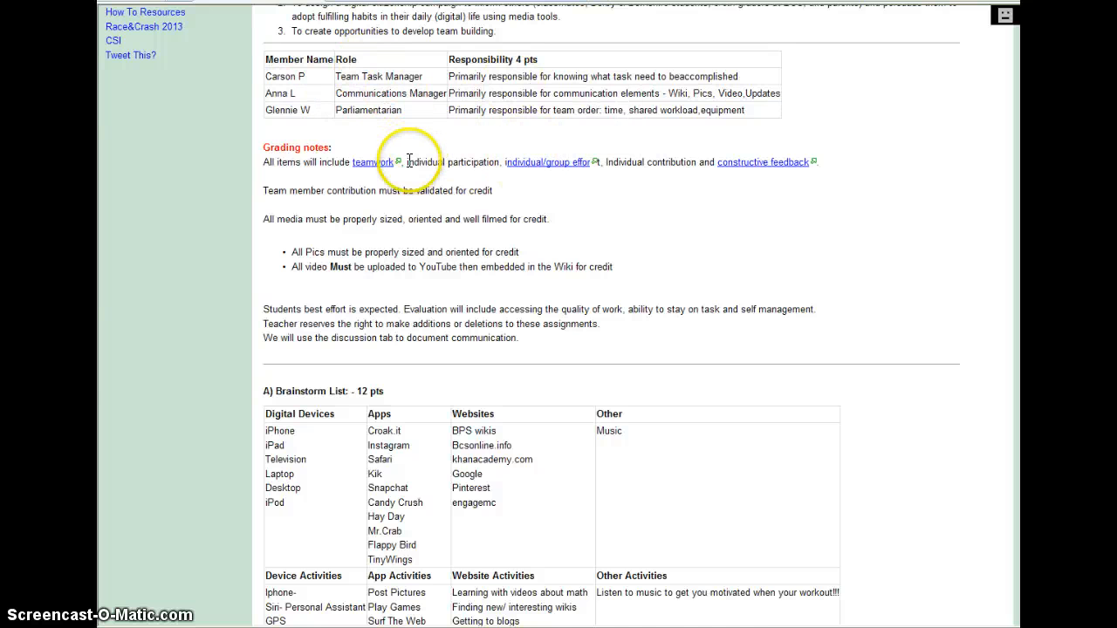
Scroll down to the Brainstorm List table and the top of section B's categorization table
scroll("down", 3)
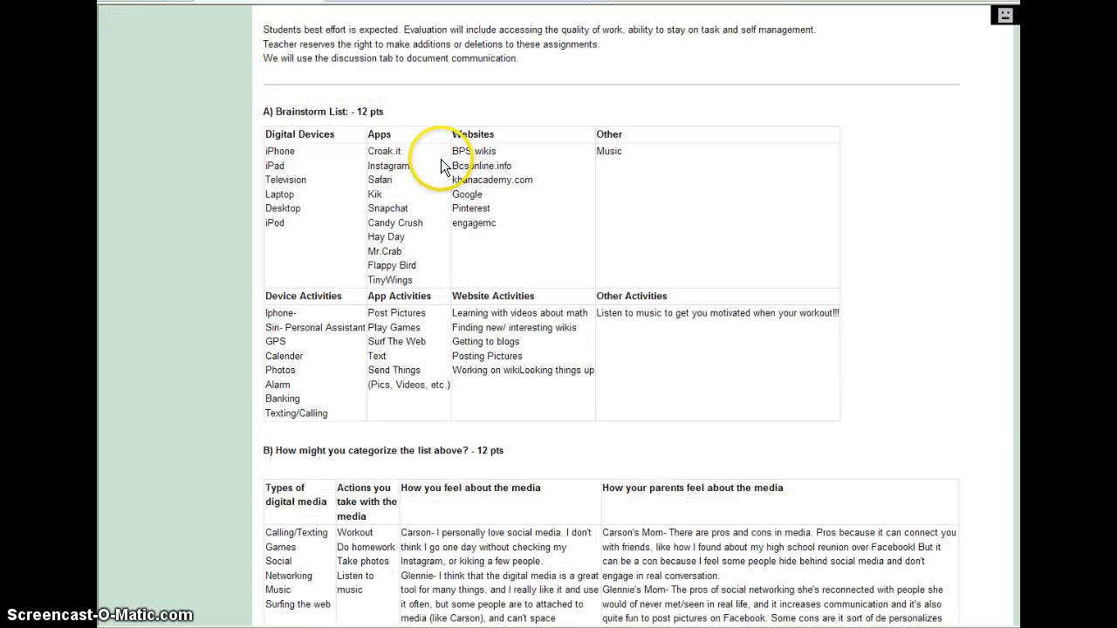
mouse_move(578, 290)
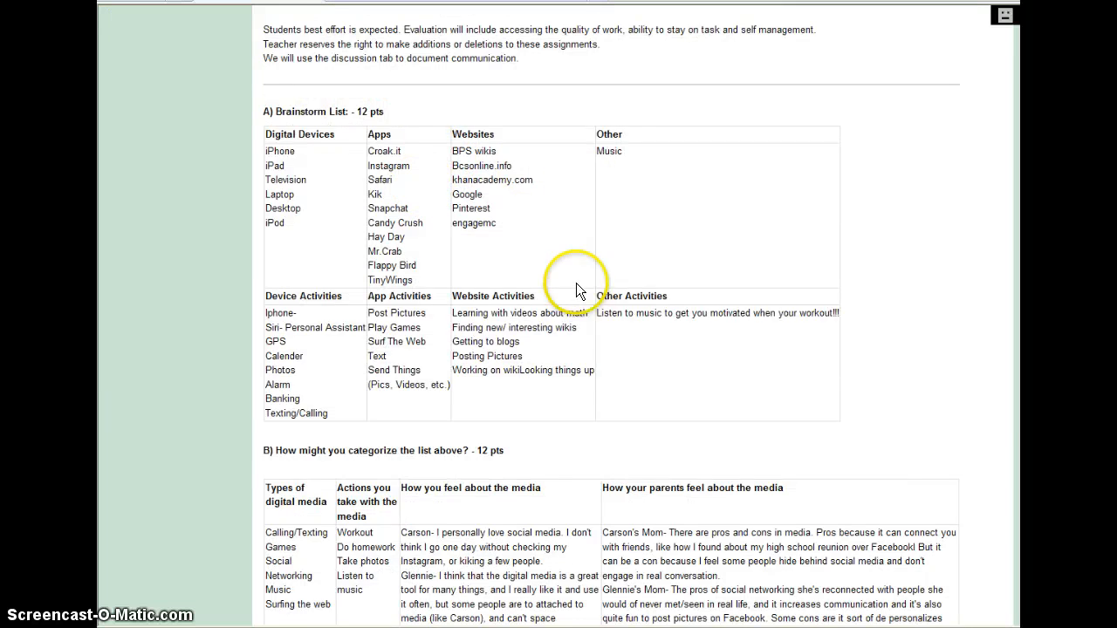
scroll("down", 3)
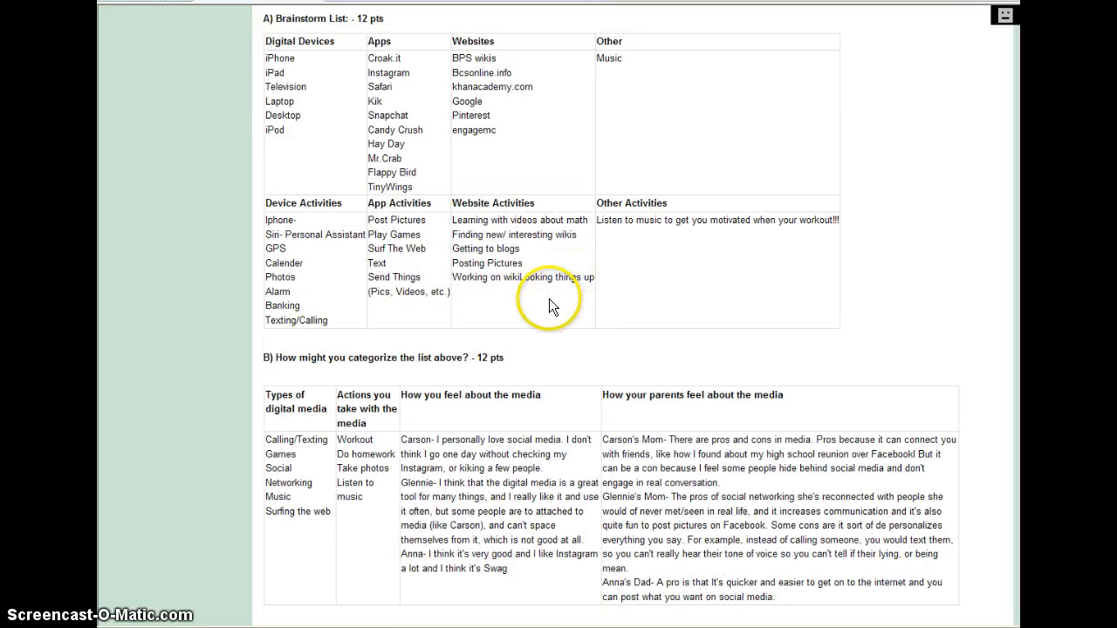
mouse_move(347, 49)
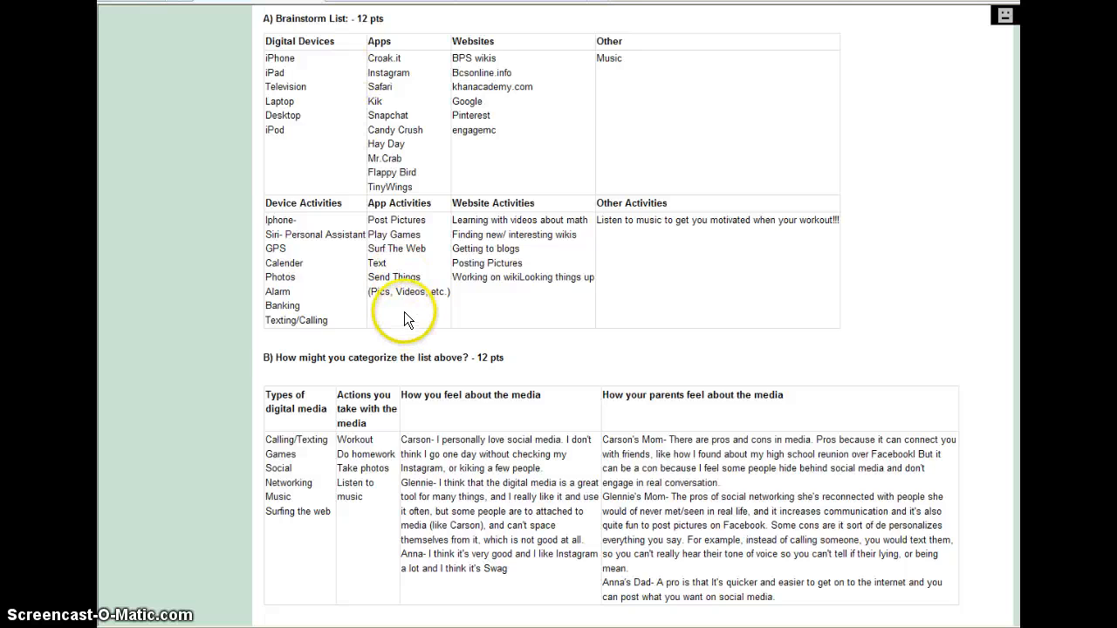
Clear the accidental comment selection and scroll to the annotated internet pros-and-cons image
scroll("down", 3)
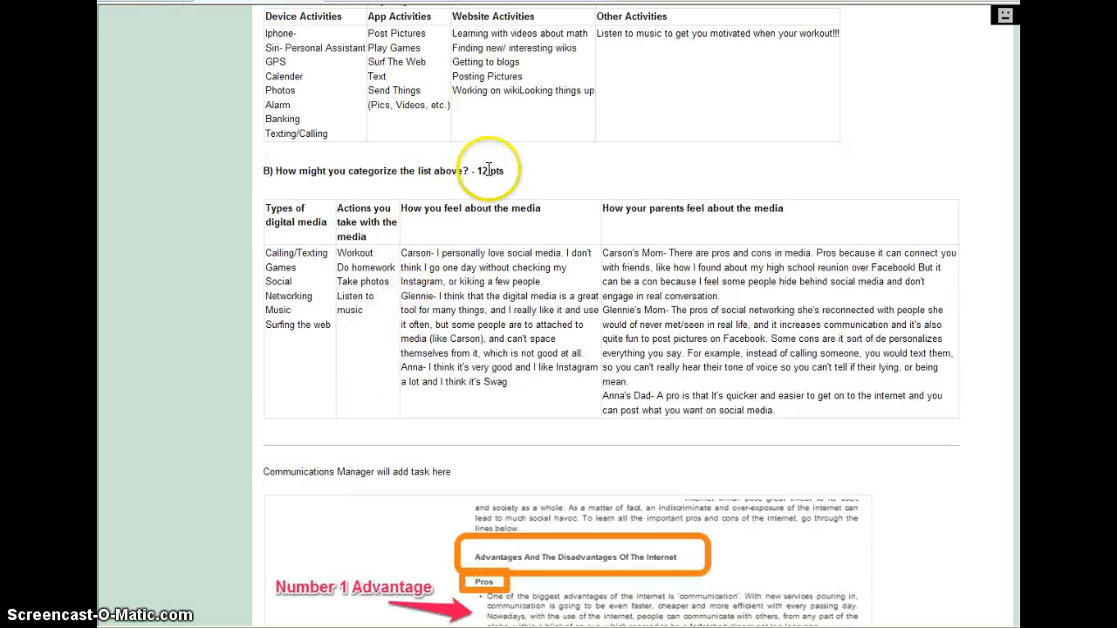
mouse_move(743, 394)
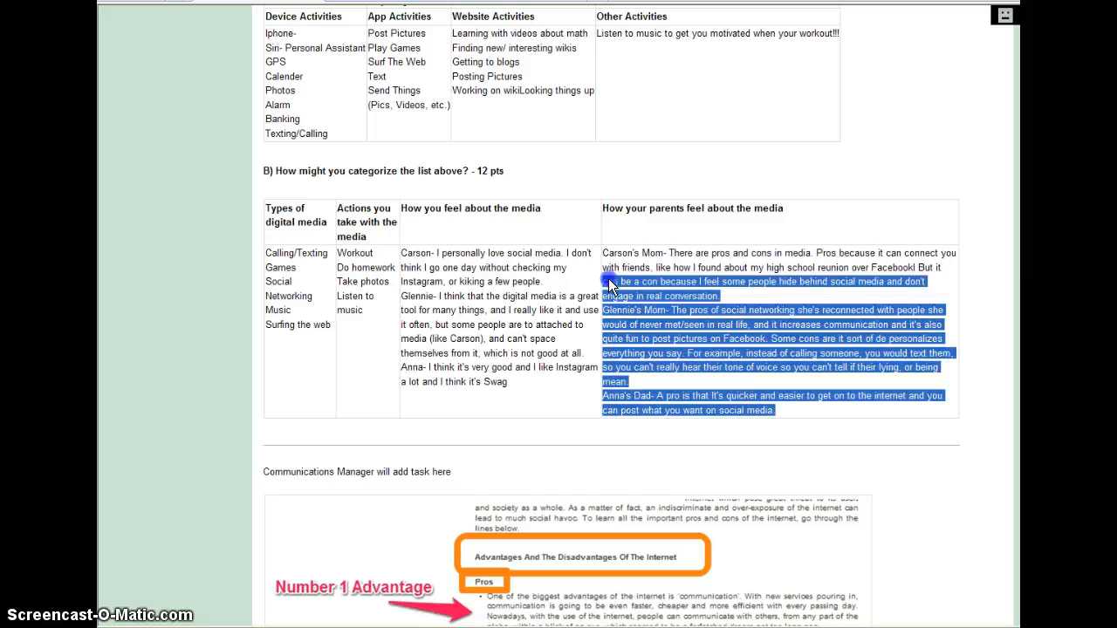
left_click(854, 192)
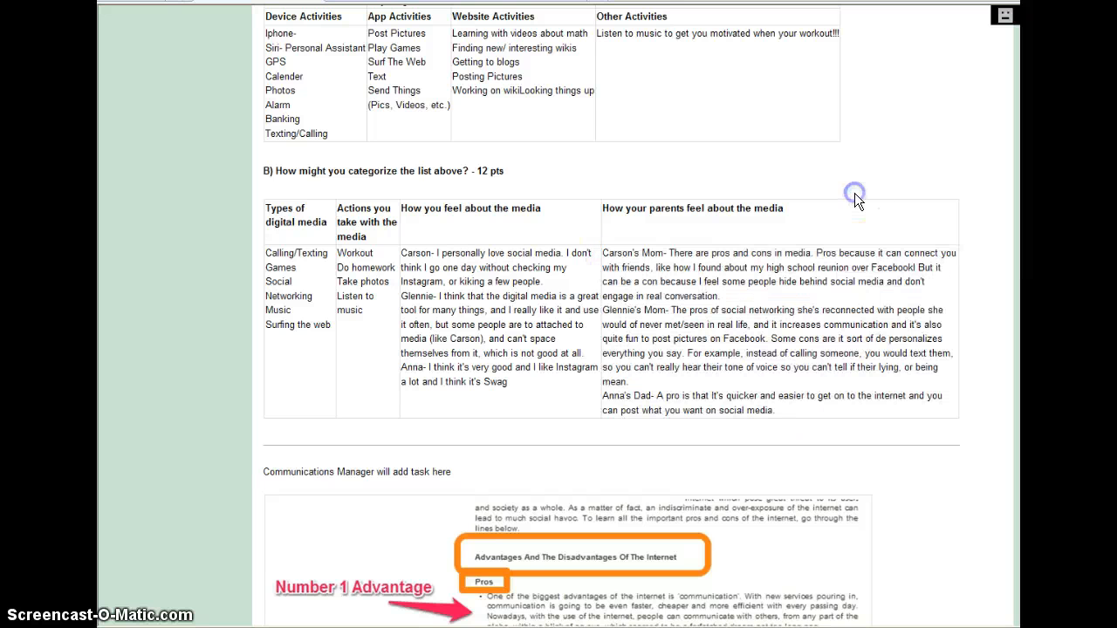
scroll("down", 3)
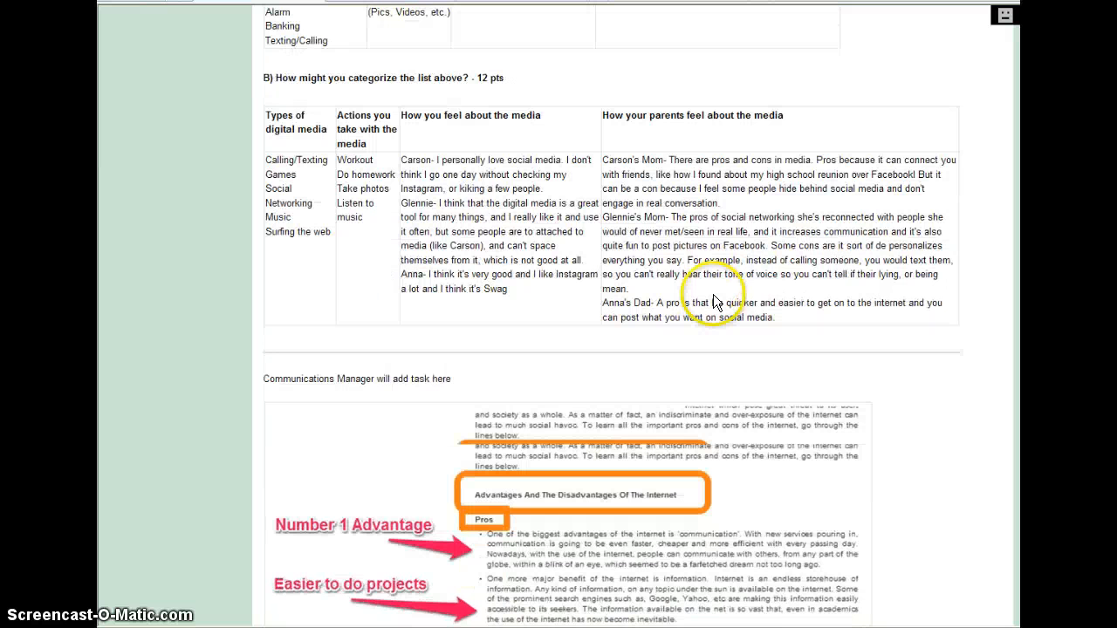
scroll("down", 3)
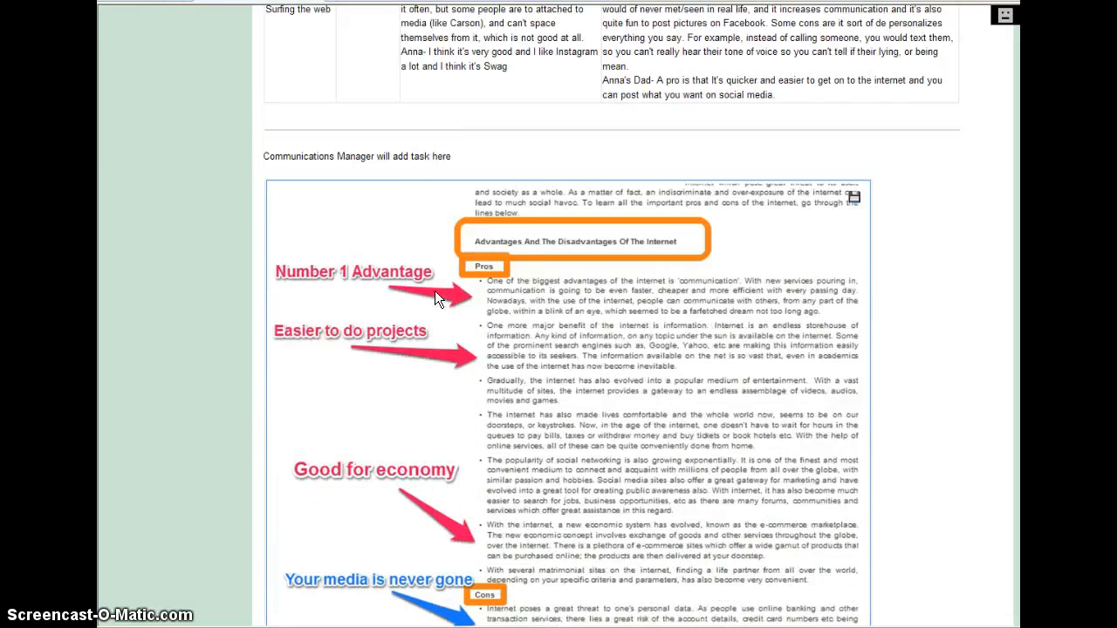
scroll("down", 3)
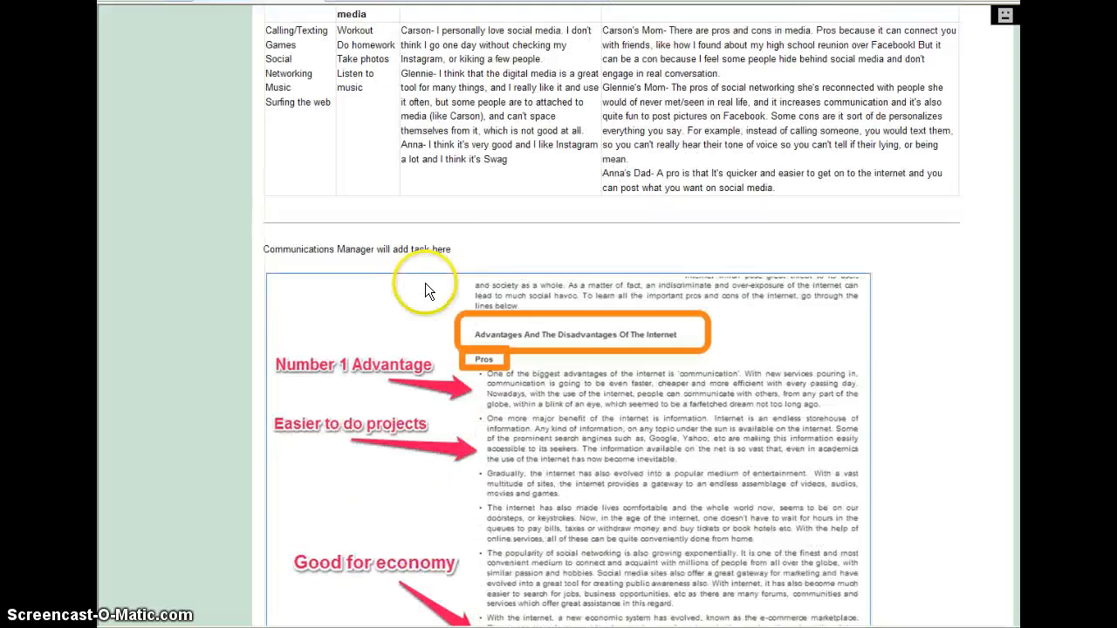